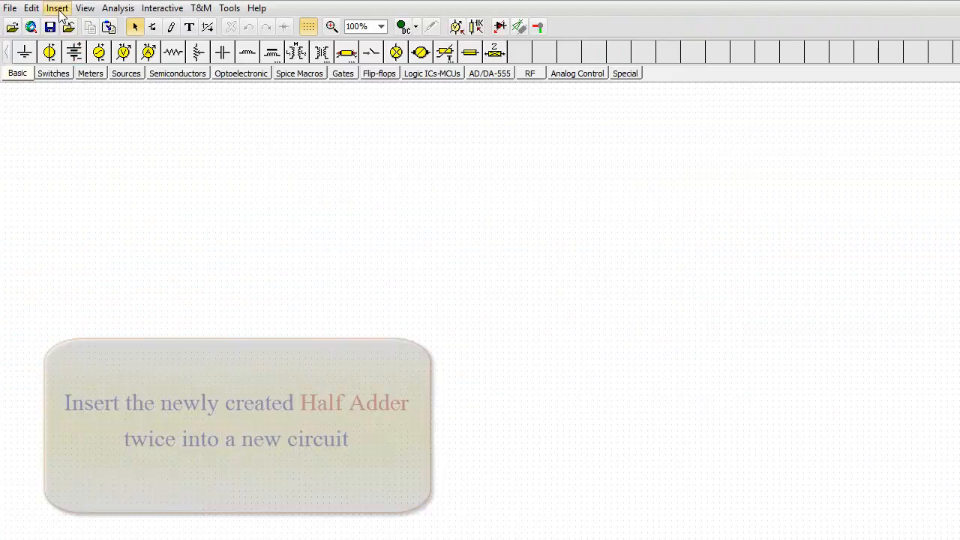
# Insert the Tutorial-HALF-ADDER.TSM macro onto the new schematic
pyautogui.click(57, 8)
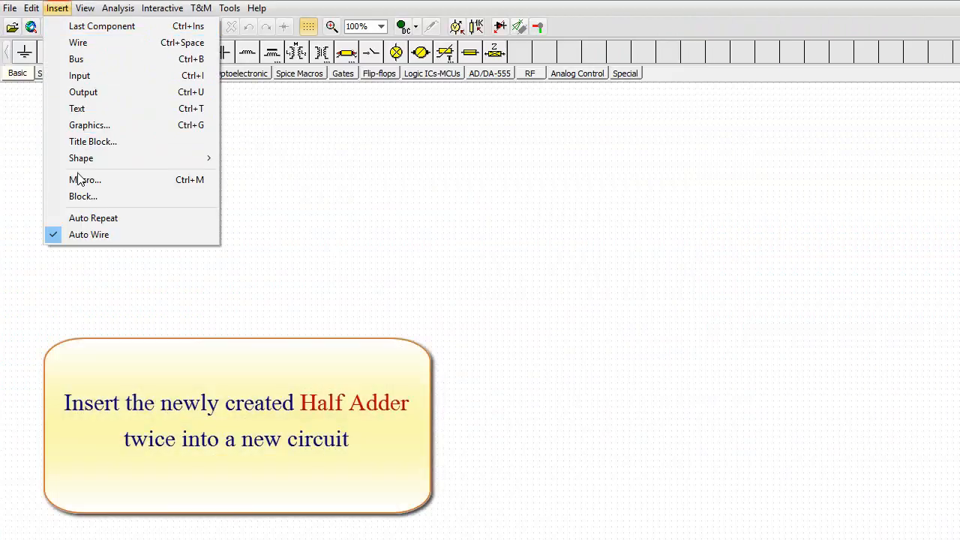
pyautogui.click(85, 179)
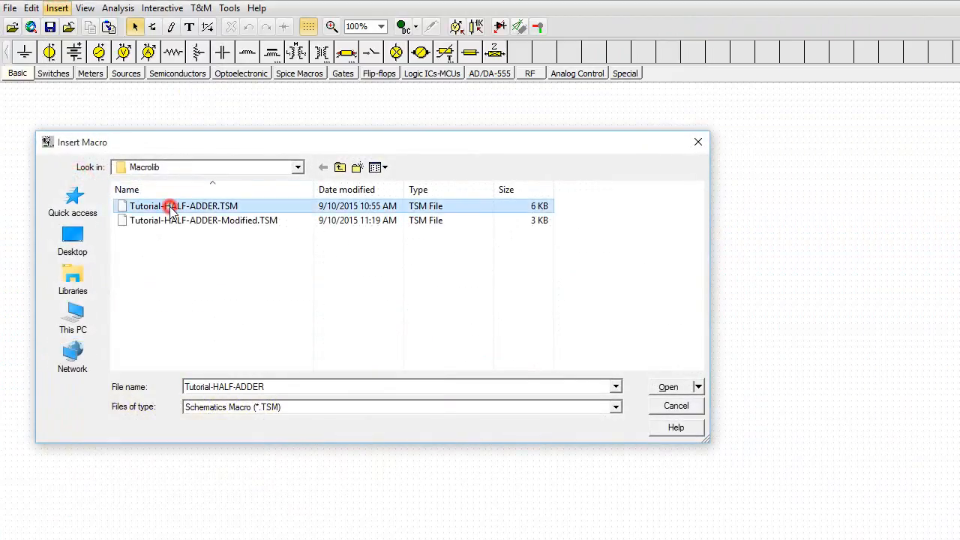
pyautogui.click(668, 386)
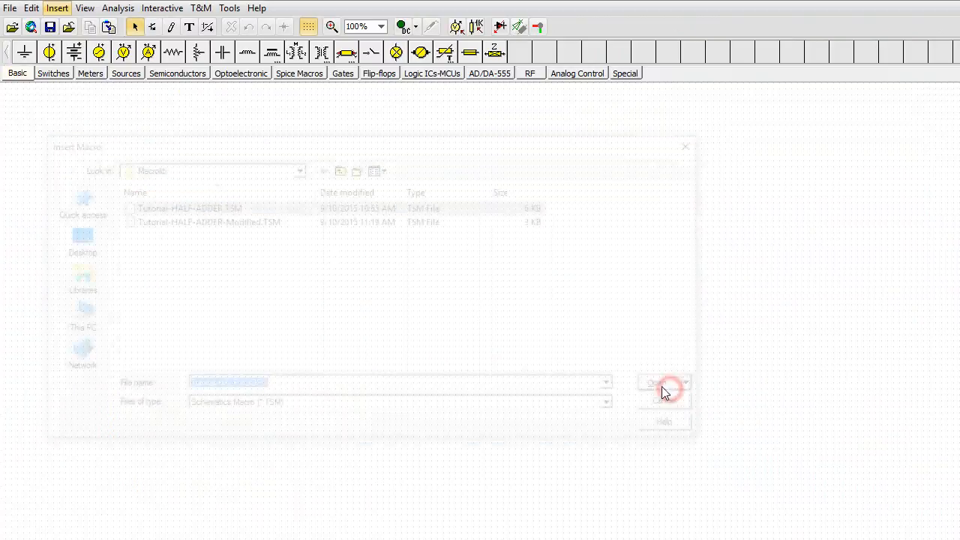
pyautogui.click(663, 383)
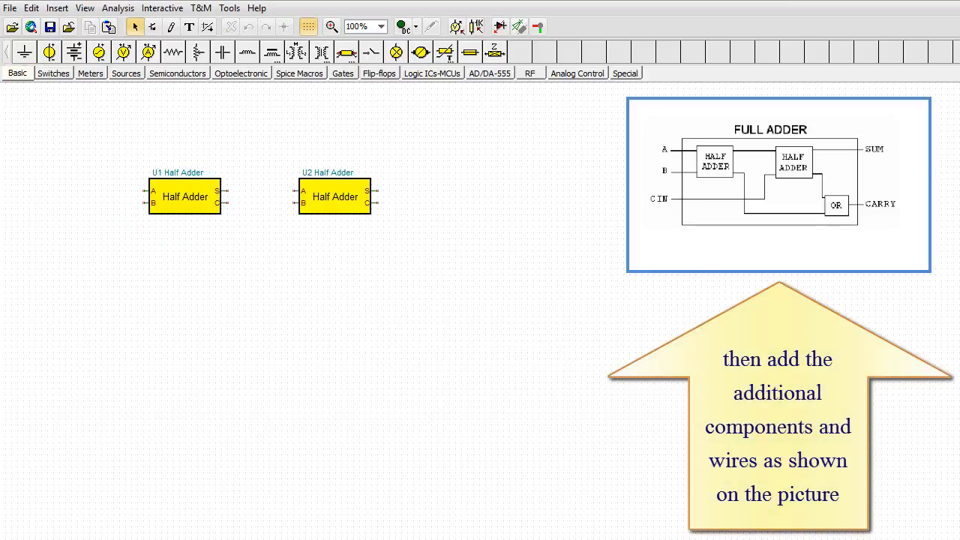
pyautogui.moveTo(598, 124)
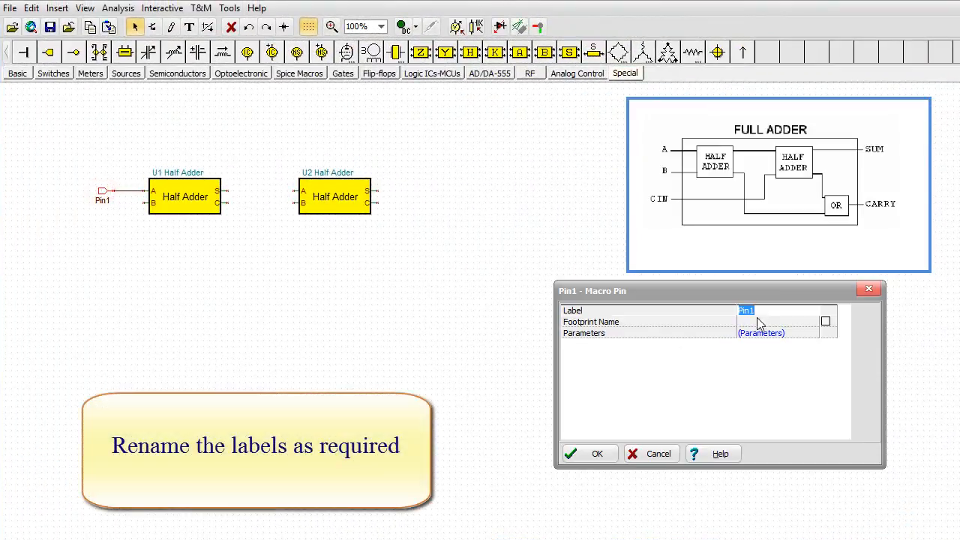
# Label the input macro pin A and confirm it
pyautogui.write('A')
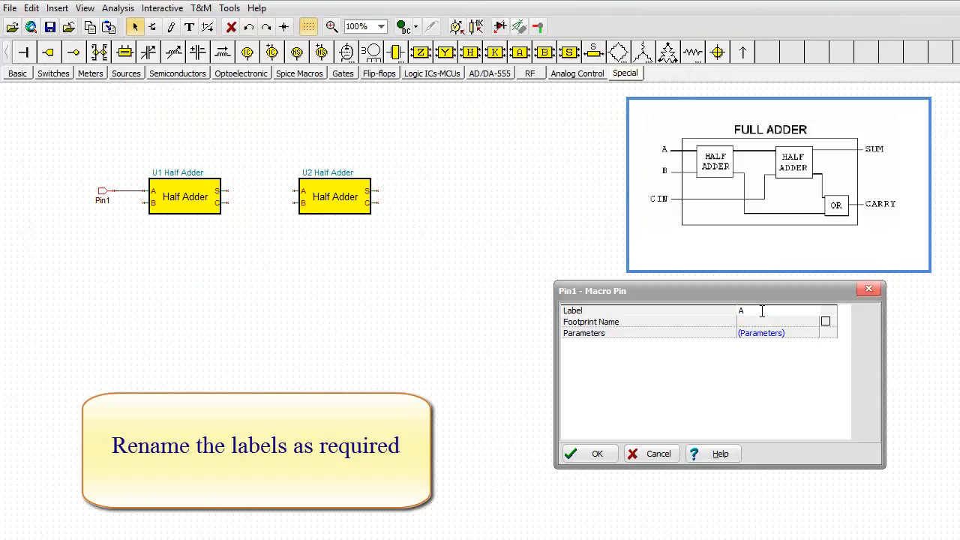
pyautogui.click(592, 453)
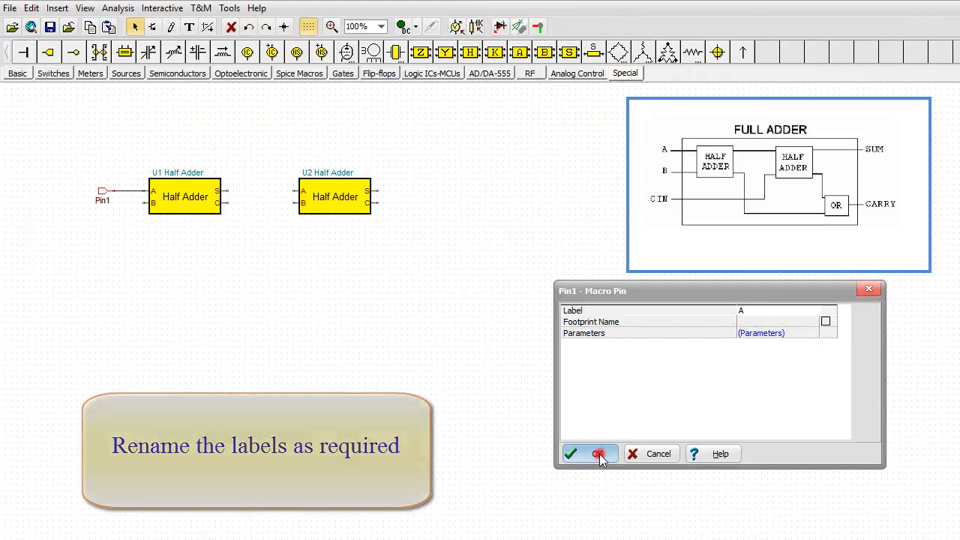
pyautogui.click(591, 453)
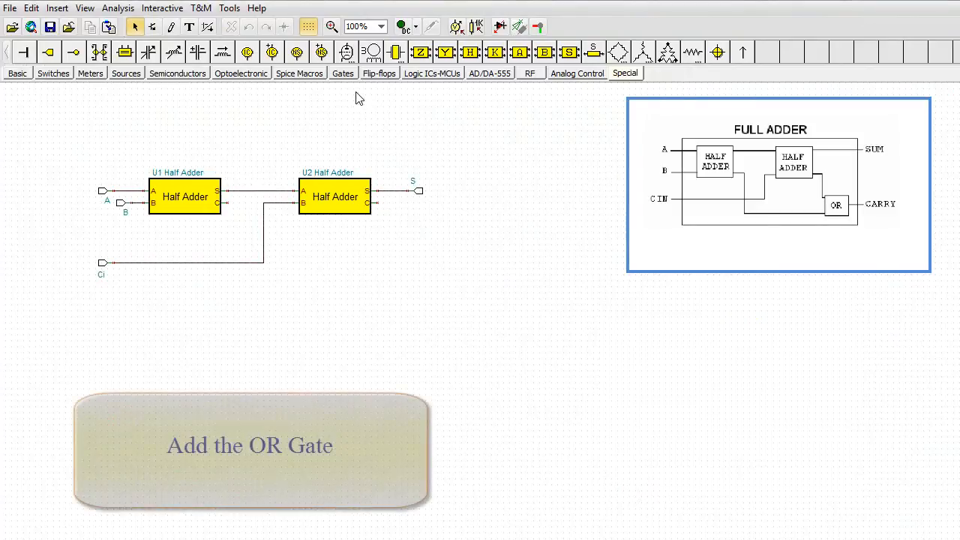
# Select the SN7432 OR gate from the Gates tab
pyautogui.click(343, 73)
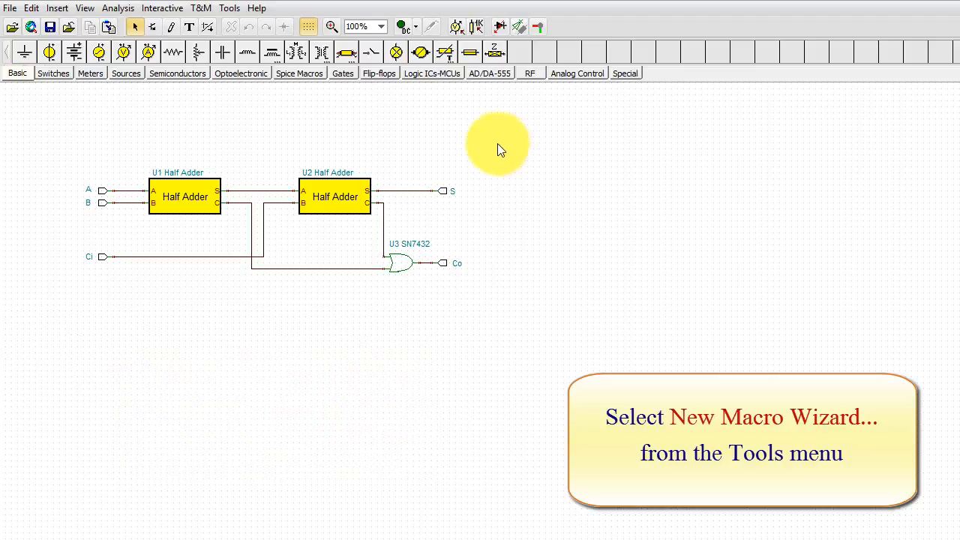
# Start the New Macro Wizard and name the macro 'Full Adder'
pyautogui.click(229, 9)
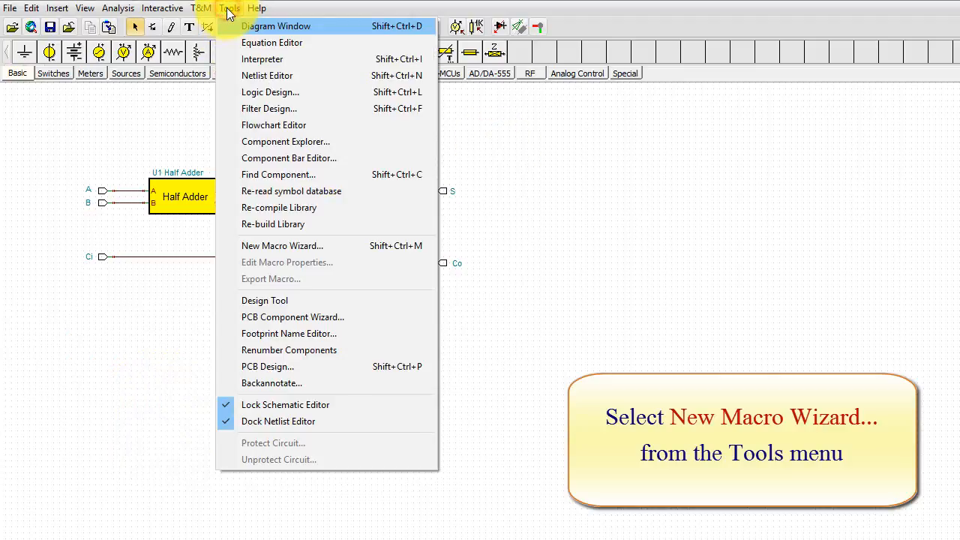
pyautogui.moveTo(271, 252)
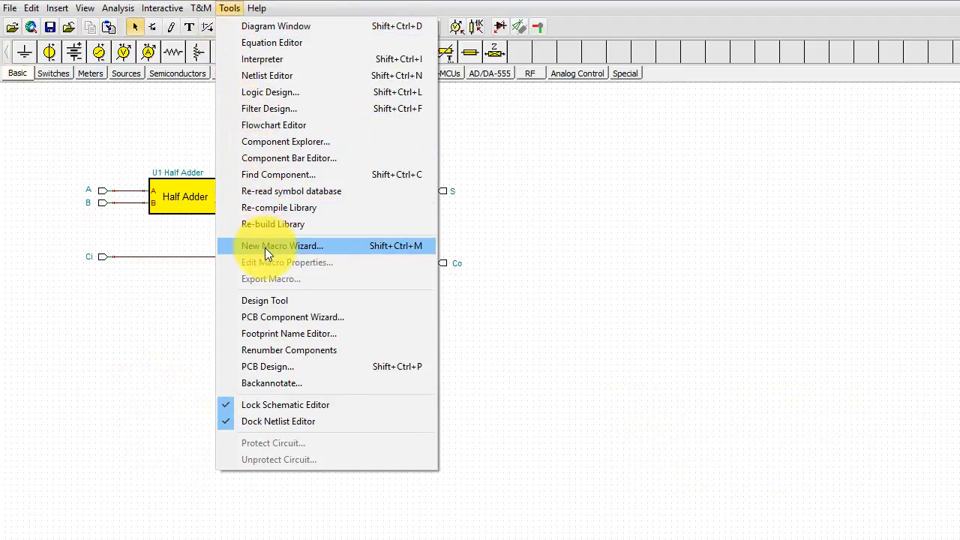
pyautogui.click(282, 245)
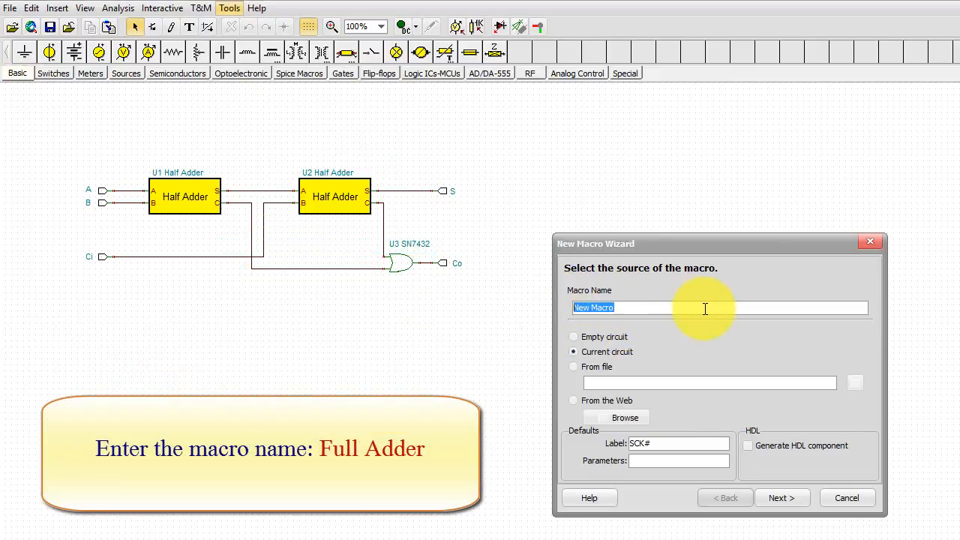
pyautogui.write('Full Ad')
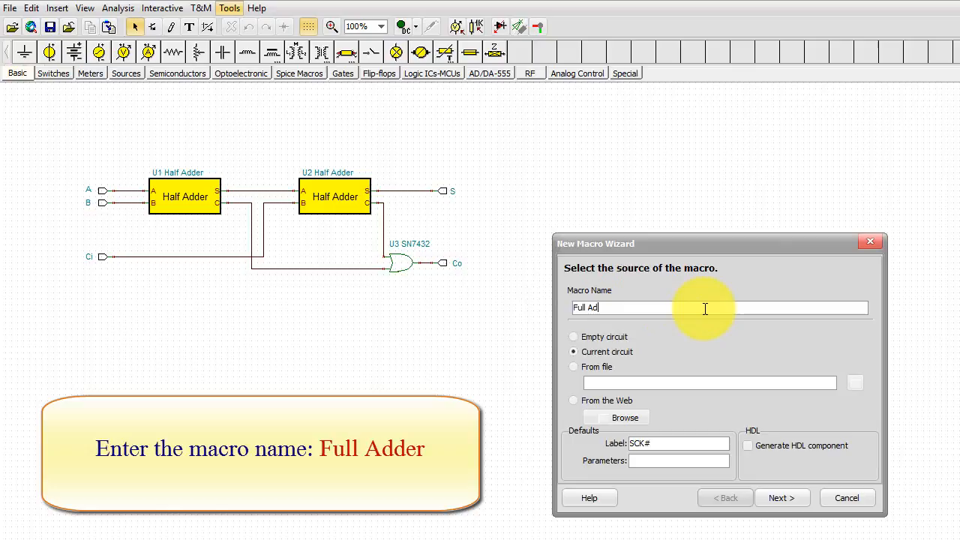
pyautogui.write('der')
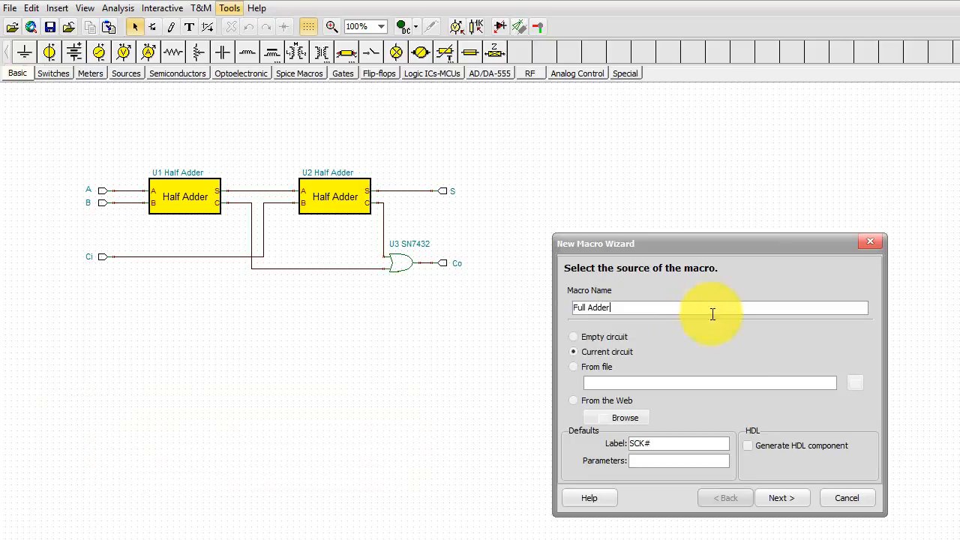
# Use the library <FullAdder> shape as the macro symbol
pyautogui.click(782, 497)
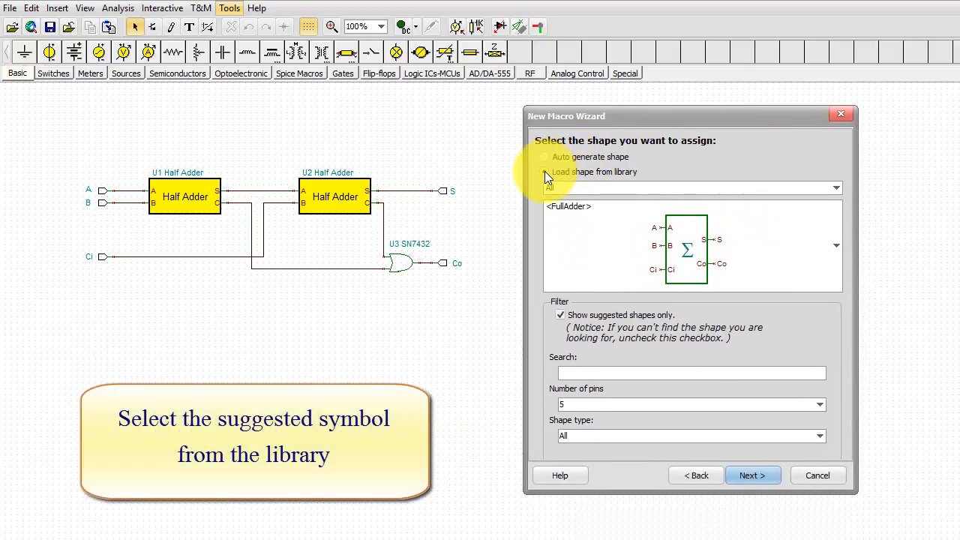
pyautogui.click(543, 171)
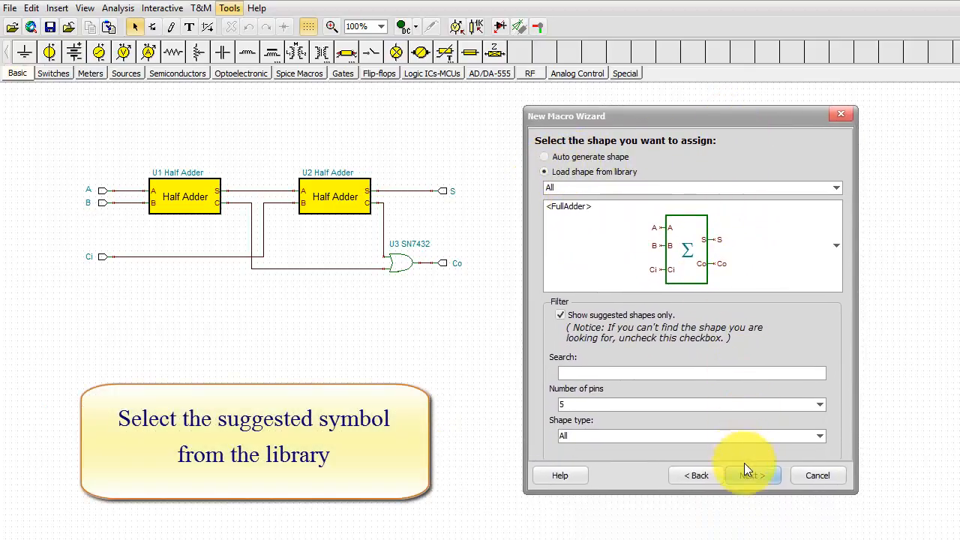
pyautogui.click(751, 475)
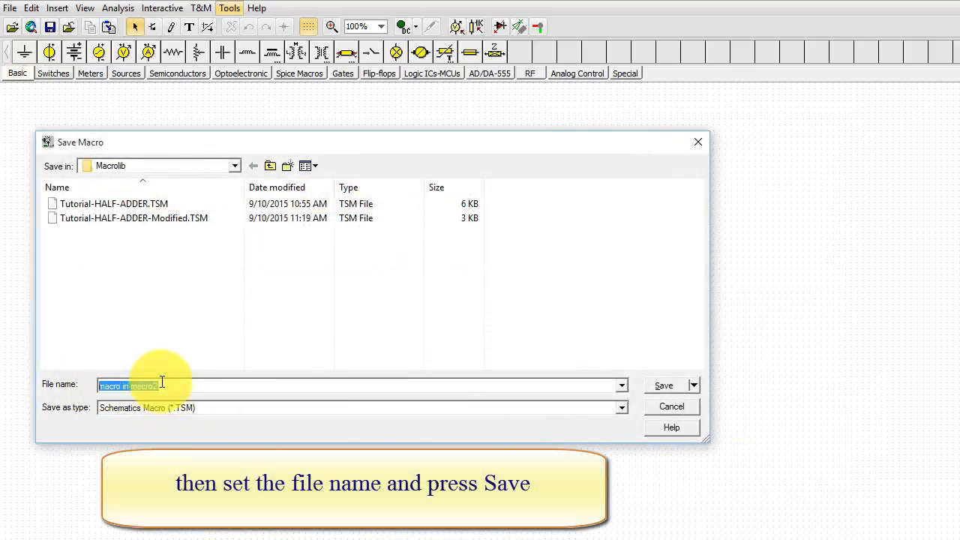
# Save the macro as 'Tutorial-Full Adder' in Macrolib
pyautogui.write('Tutorial-Full Adder')
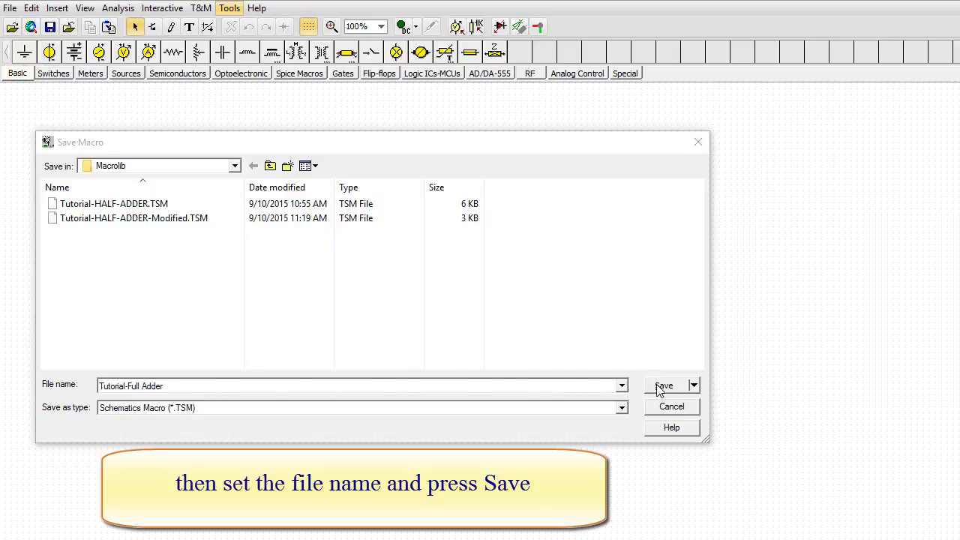
pyautogui.click(666, 385)
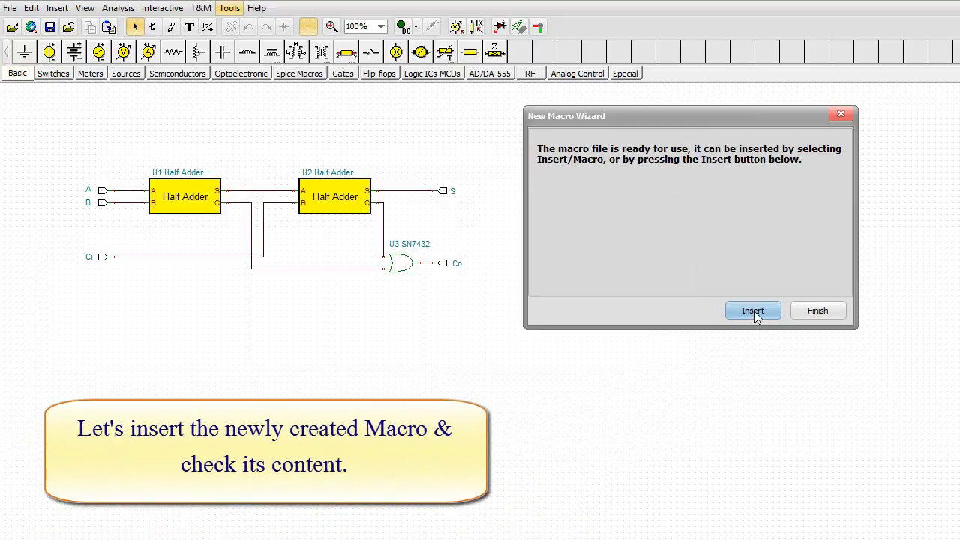
# Insert the finished macro as block FA1 and open its properties
pyautogui.click(753, 310)
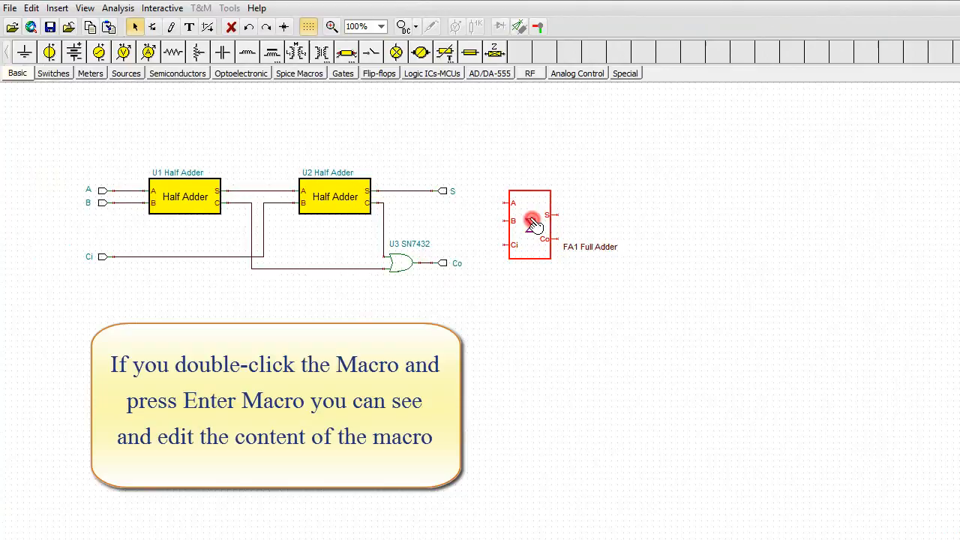
pyautogui.doubleClick(530, 221)
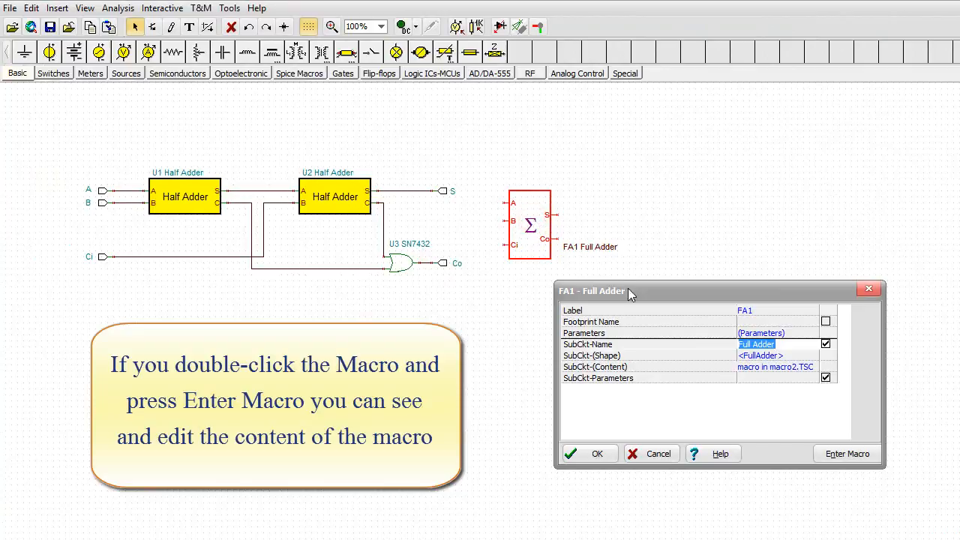